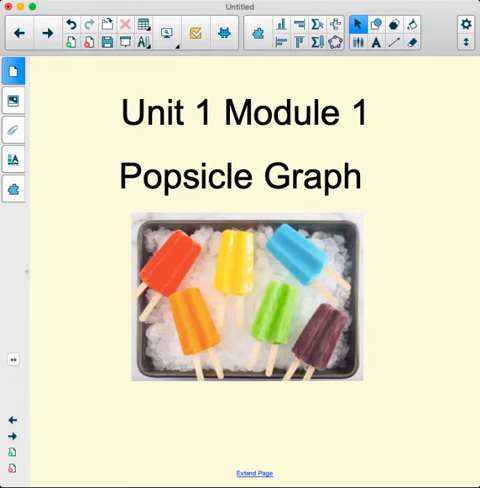
pyautogui.moveTo(267, 138)
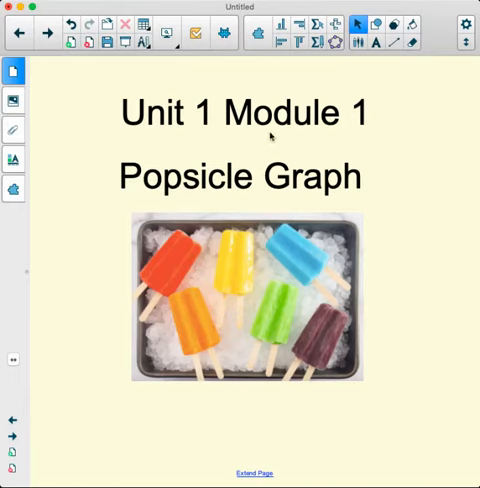
pyautogui.moveTo(320, 208)
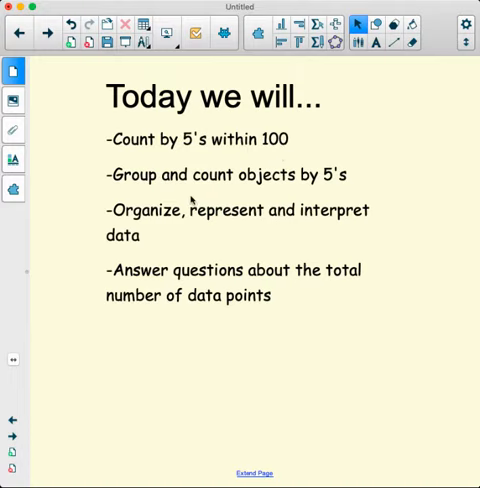
pyautogui.moveTo(339, 190)
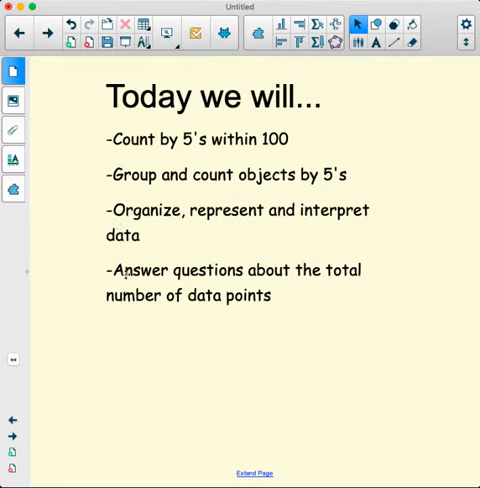
pyautogui.moveTo(157, 296)
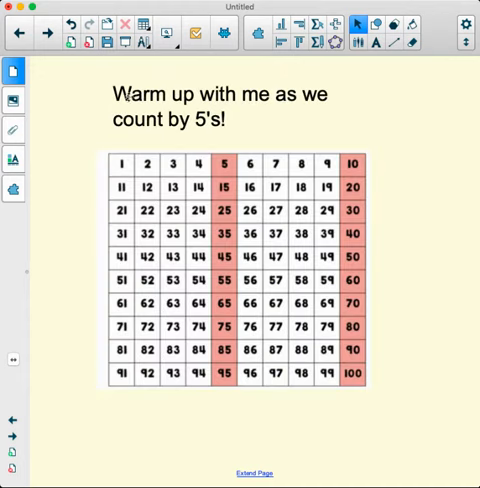
pyautogui.moveTo(200, 146)
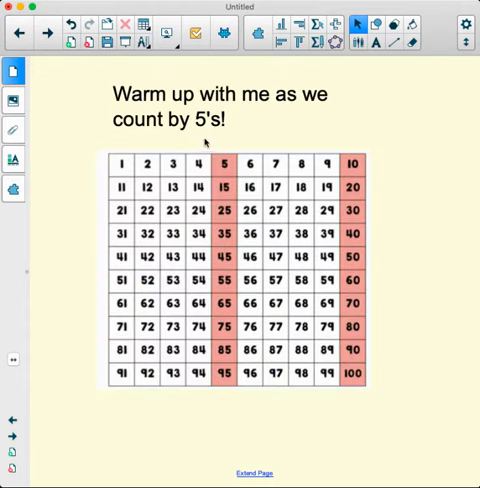
pyautogui.moveTo(152, 415)
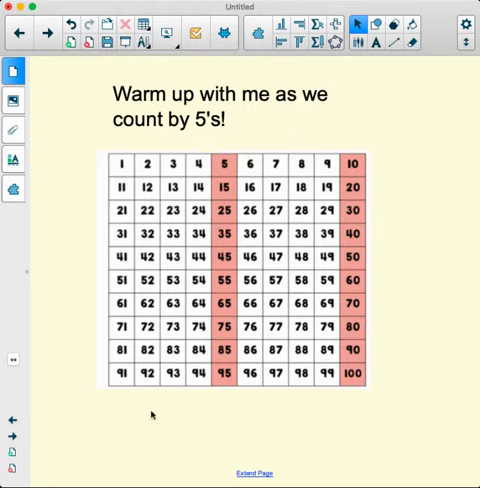
pyautogui.moveTo(210, 231)
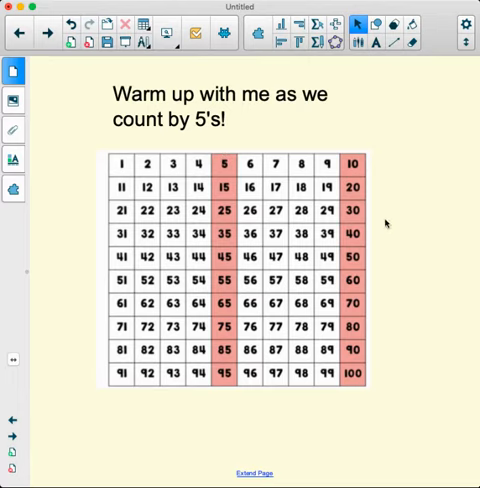
pyautogui.moveTo(403, 193)
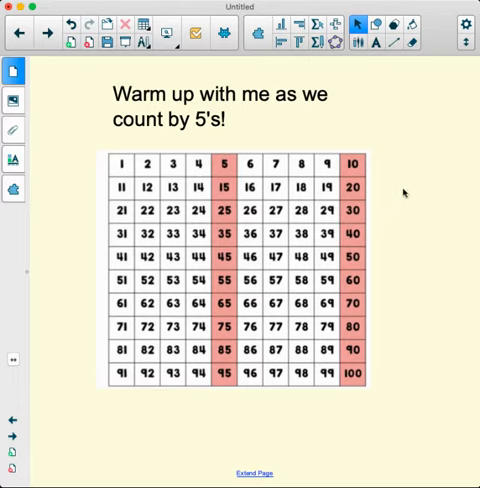
pyautogui.moveTo(223, 394)
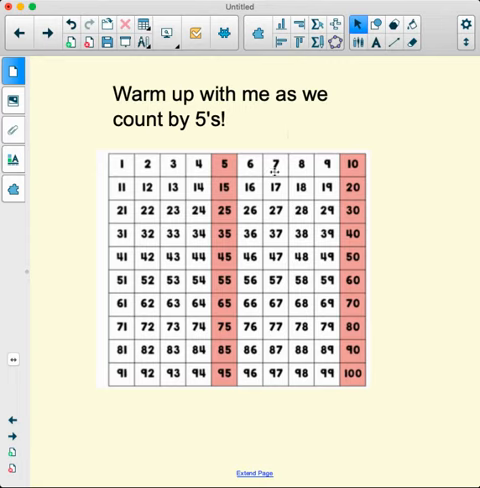
pyautogui.moveTo(222, 177)
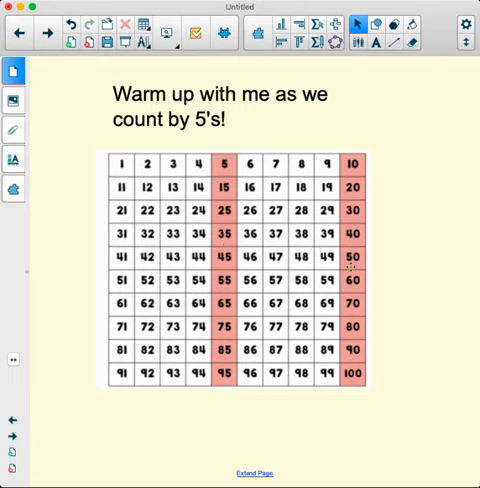
pyautogui.moveTo(354, 302)
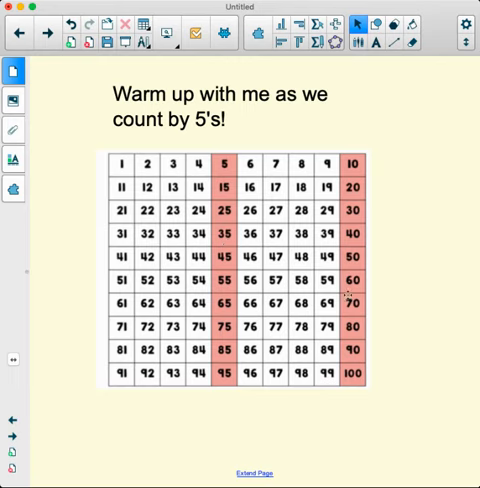
pyautogui.moveTo(228, 327)
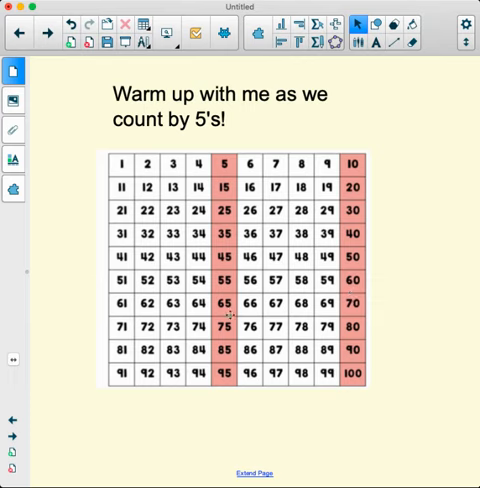
pyautogui.moveTo(362, 333)
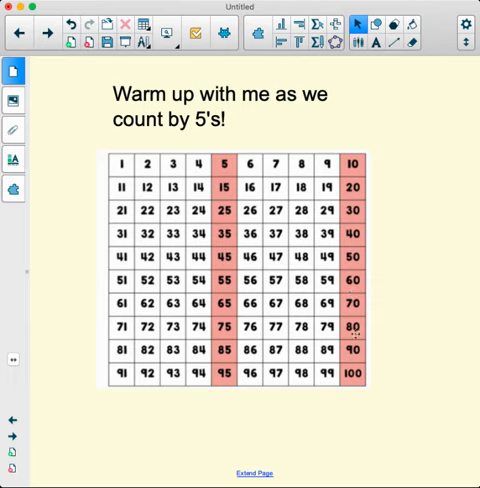
pyautogui.moveTo(354, 370)
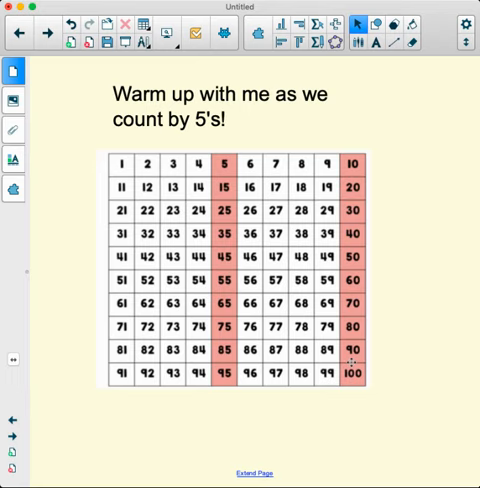